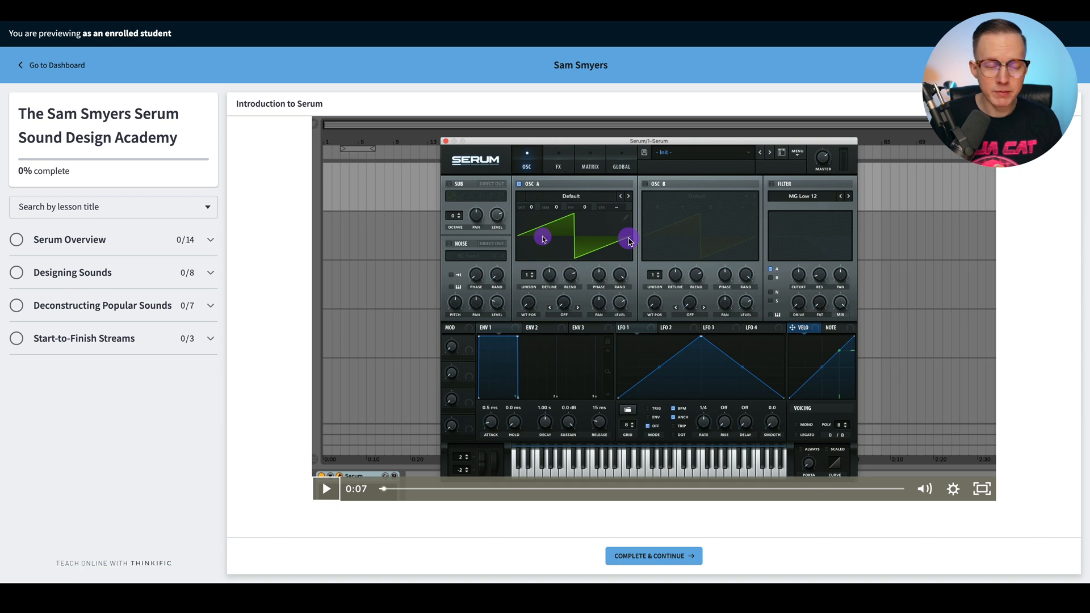
Step: Expand Serum Overview's 14 lessons, scrub the intro video to about 13:17, and toggle the settings menu
left_click_drag(629, 241, 608, 254)
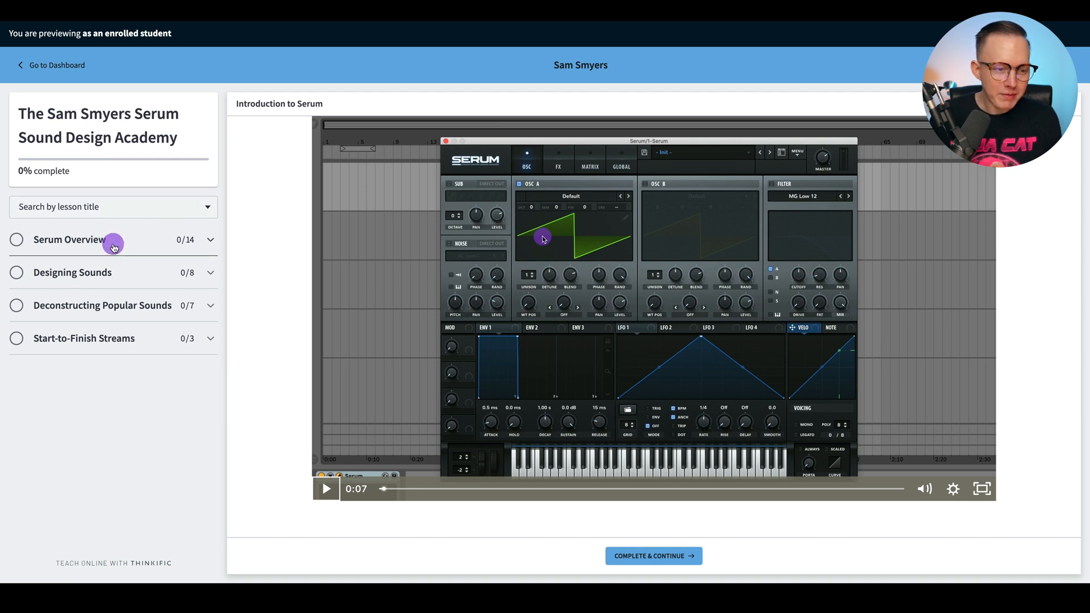
mouse_move(135, 239)
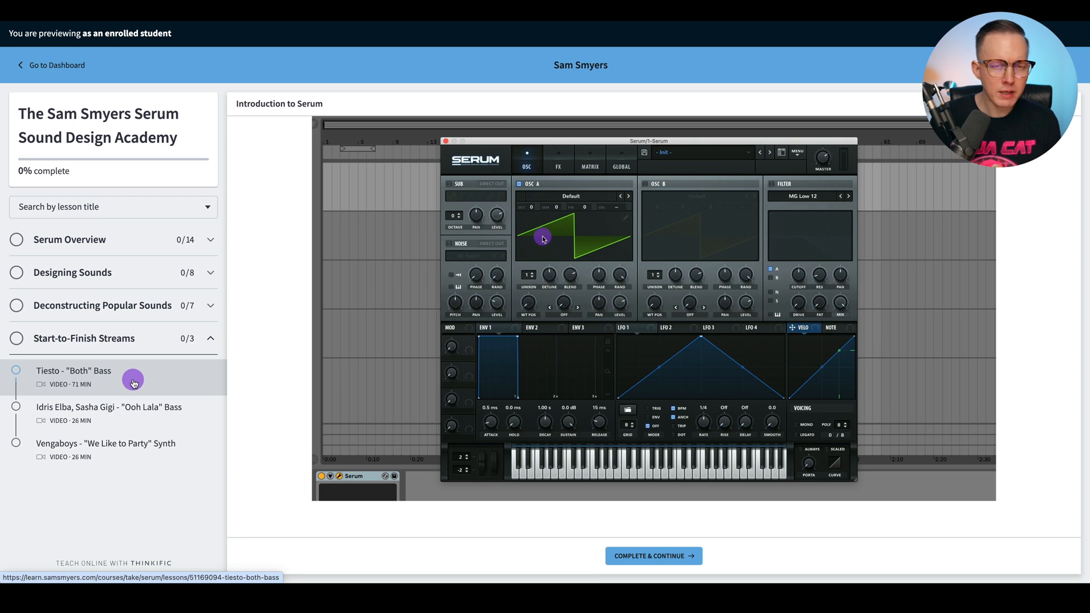
mouse_move(152, 304)
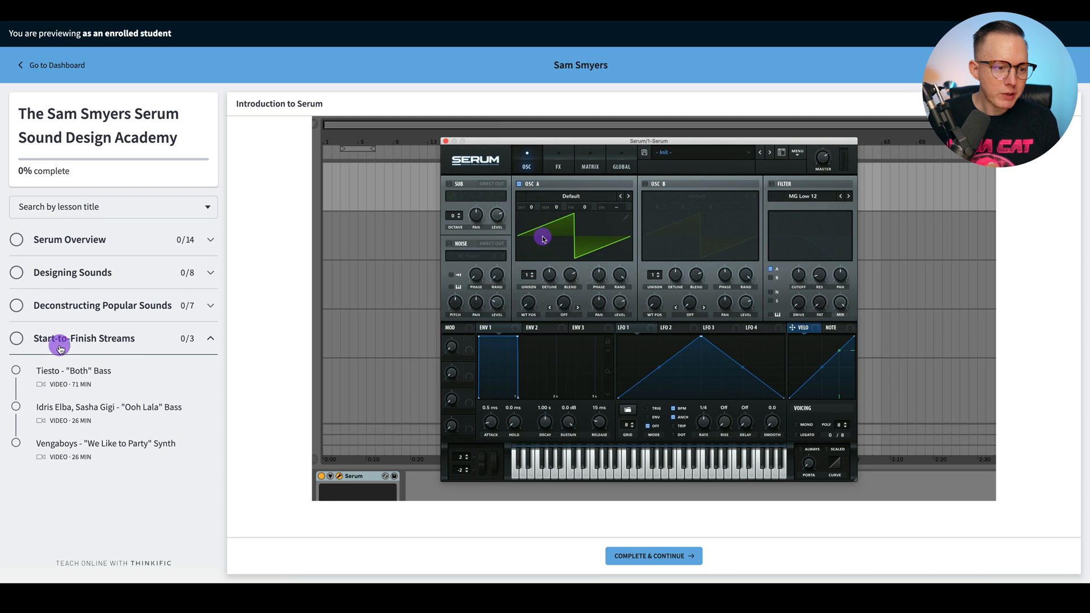
mouse_move(167, 340)
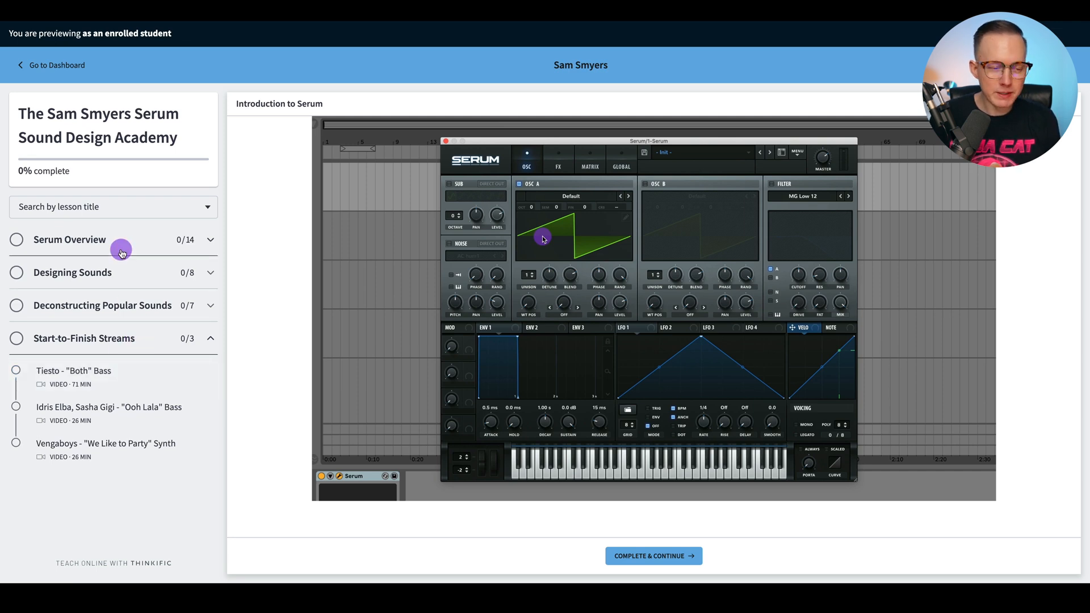
mouse_move(155, 341)
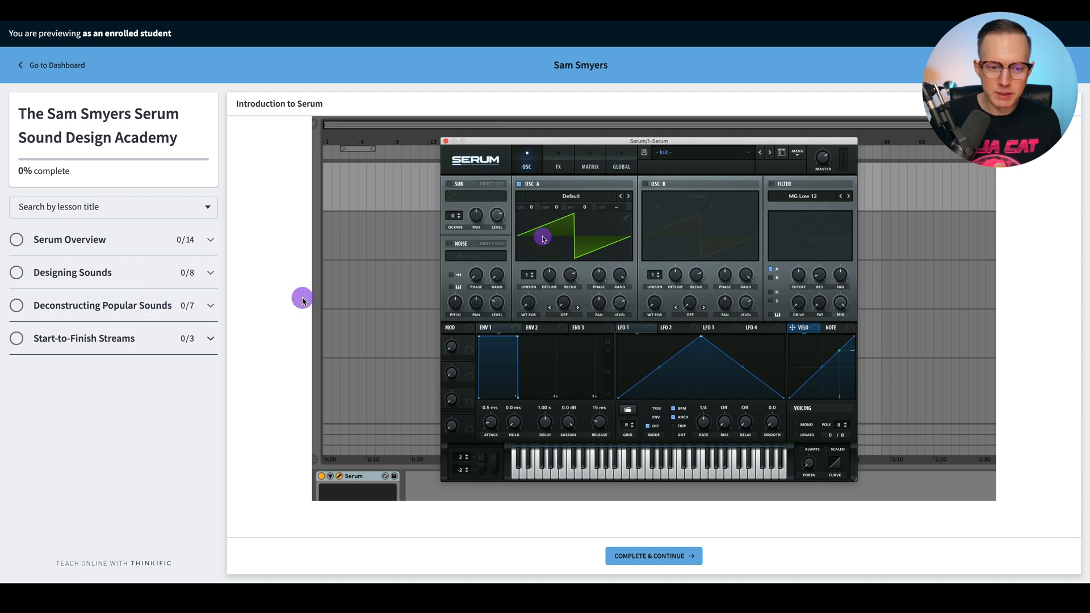
left_click(69, 239)
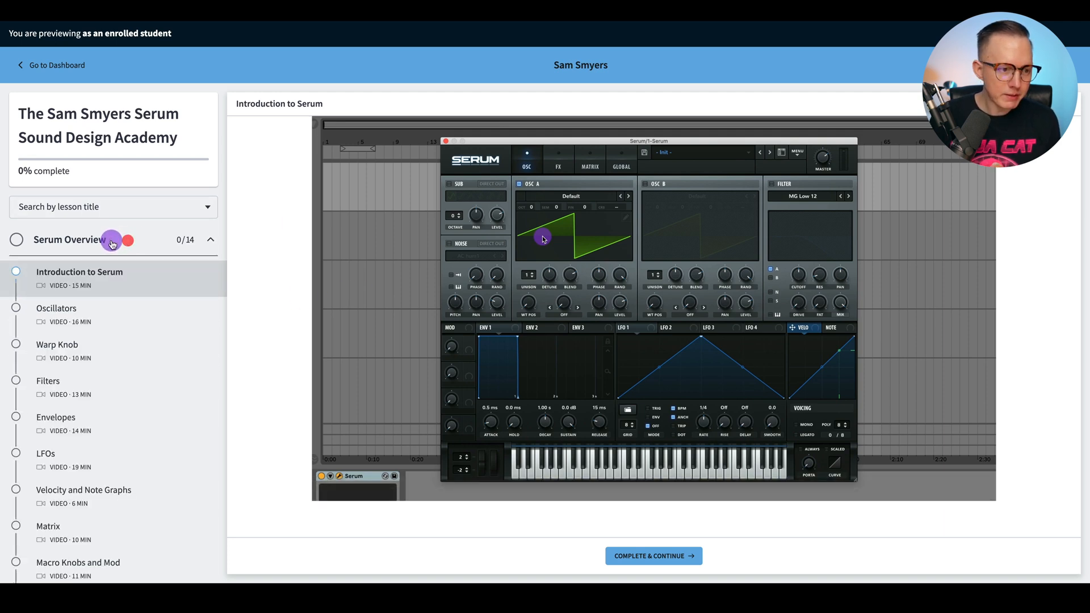
mouse_move(84, 269)
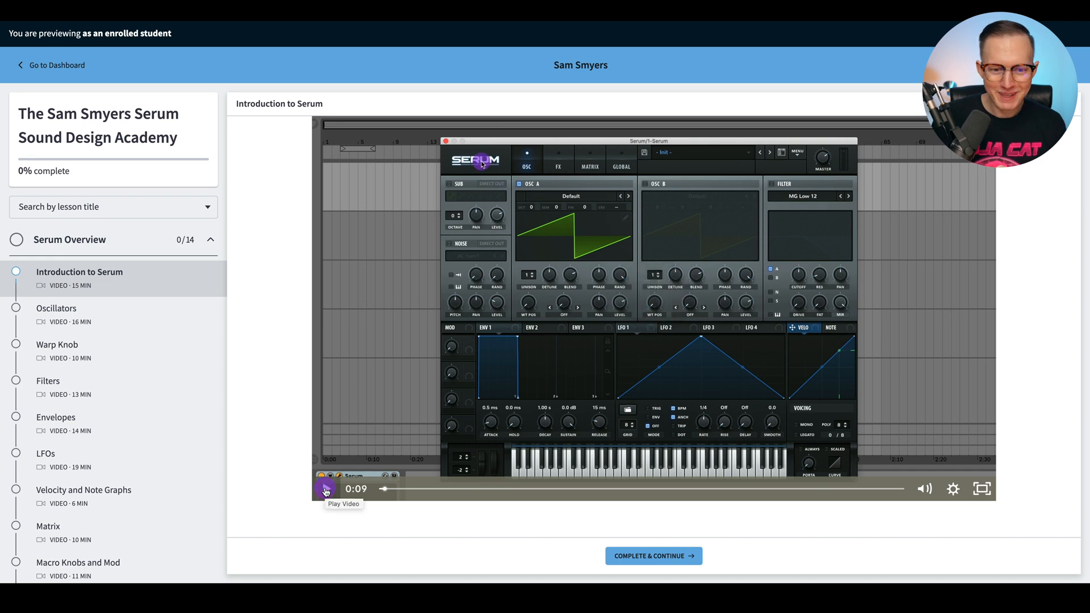
mouse_move(843, 493)
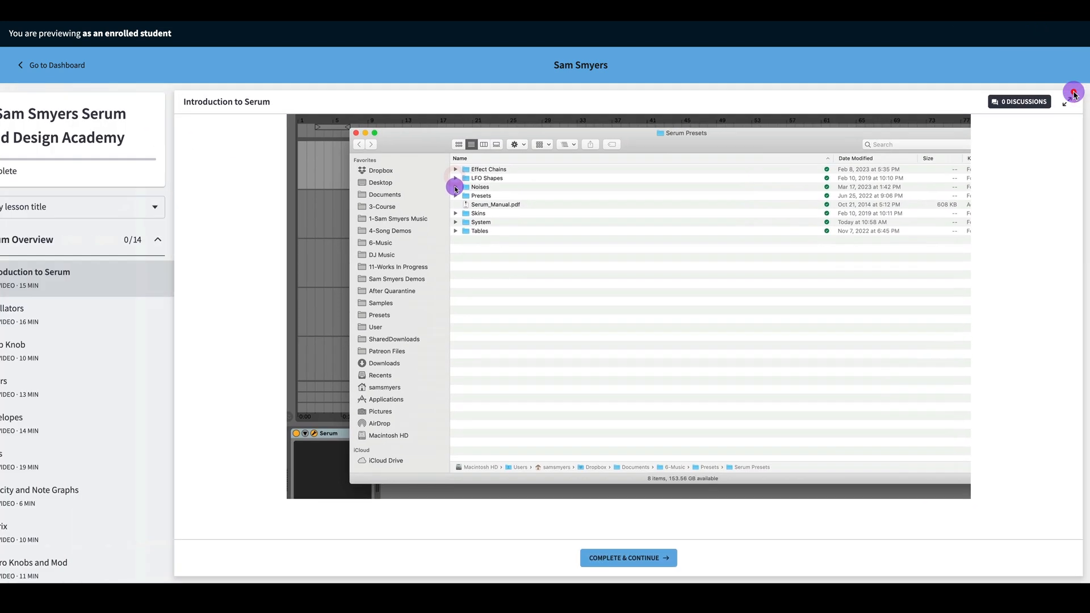
left_click(953, 489)
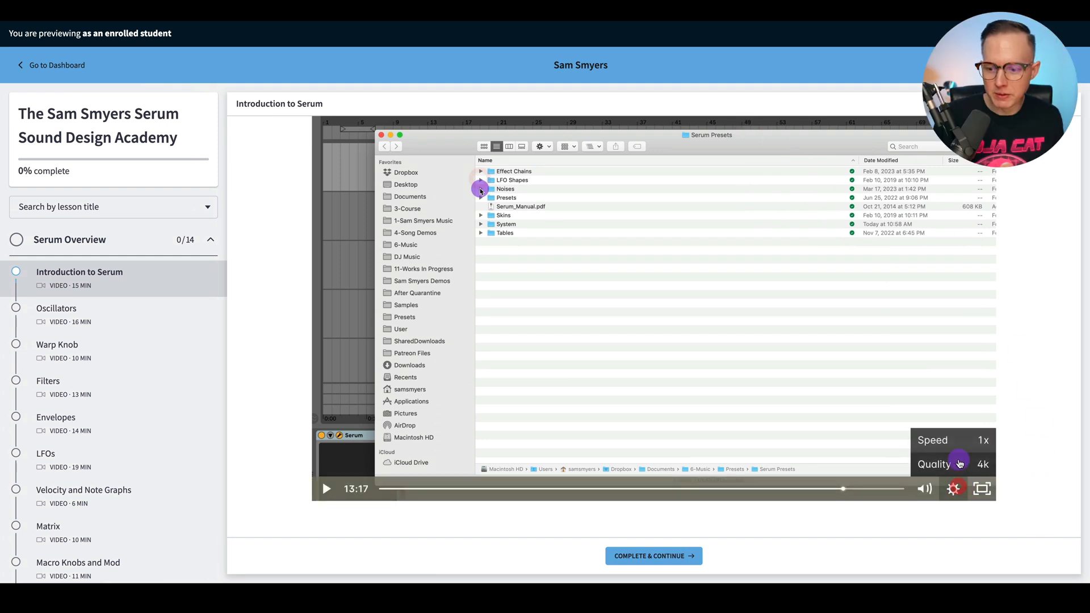
left_click(954, 489)
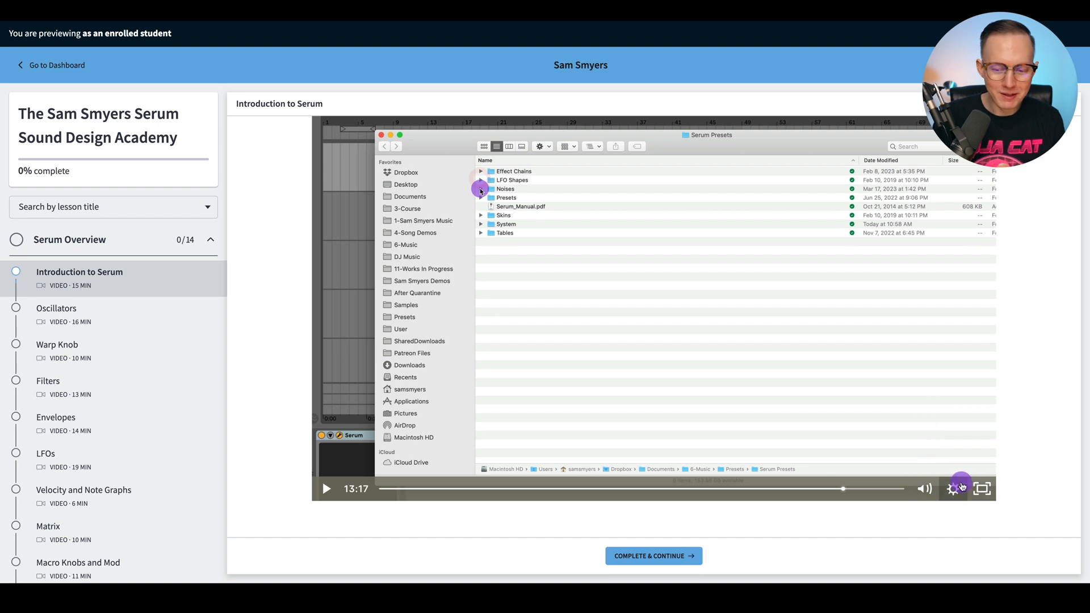
mouse_move(954, 488)
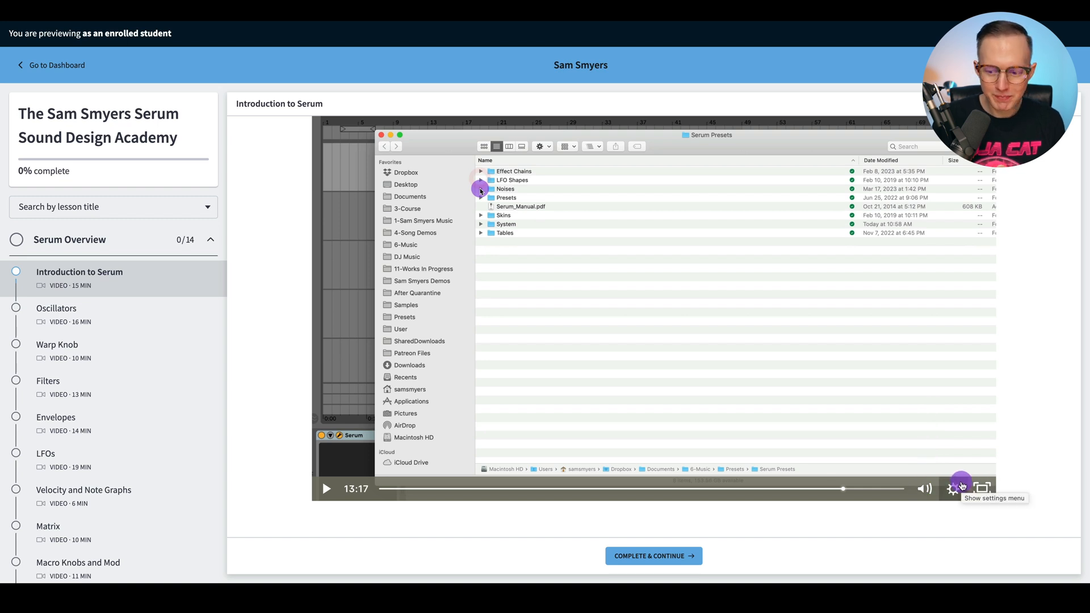
left_click(953, 489)
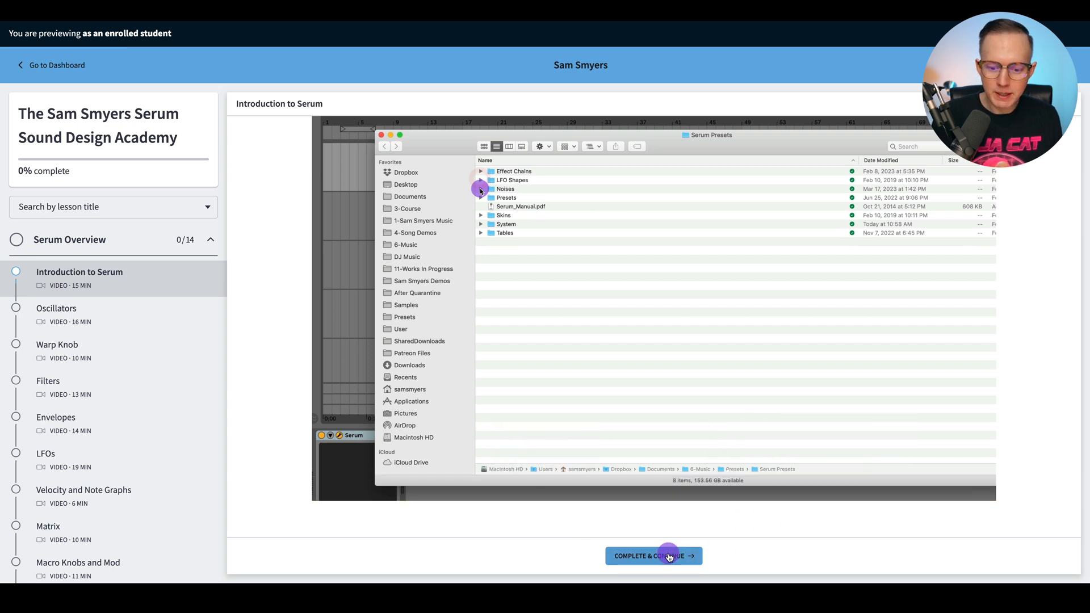
Step: Complete Introduction to Serum, skip Oscillators to its end, and cancel the Warp Knob autoplay
left_click(652, 556)
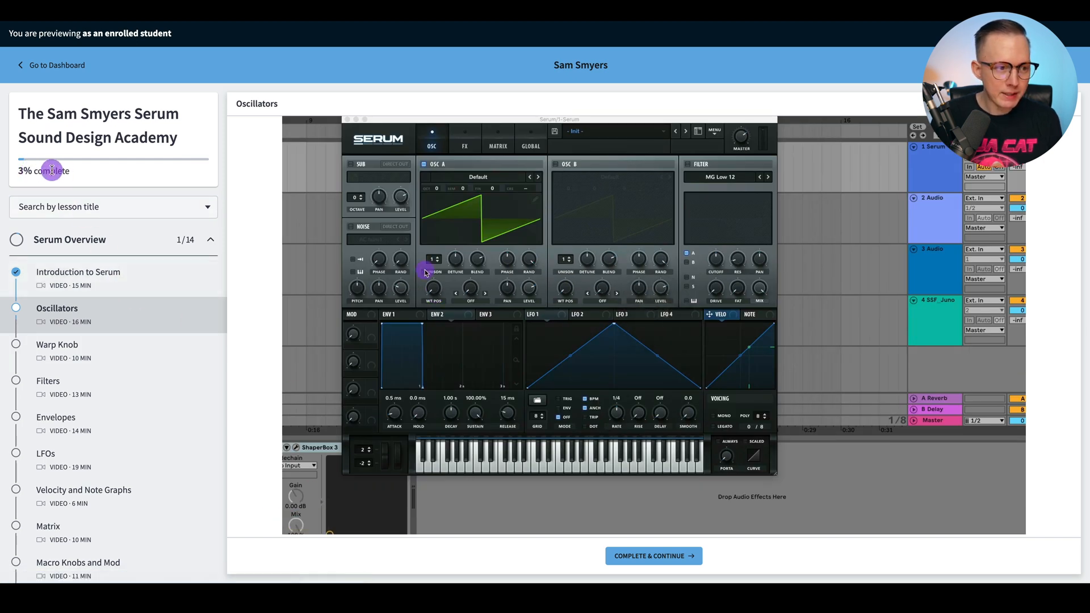
mouse_move(69, 178)
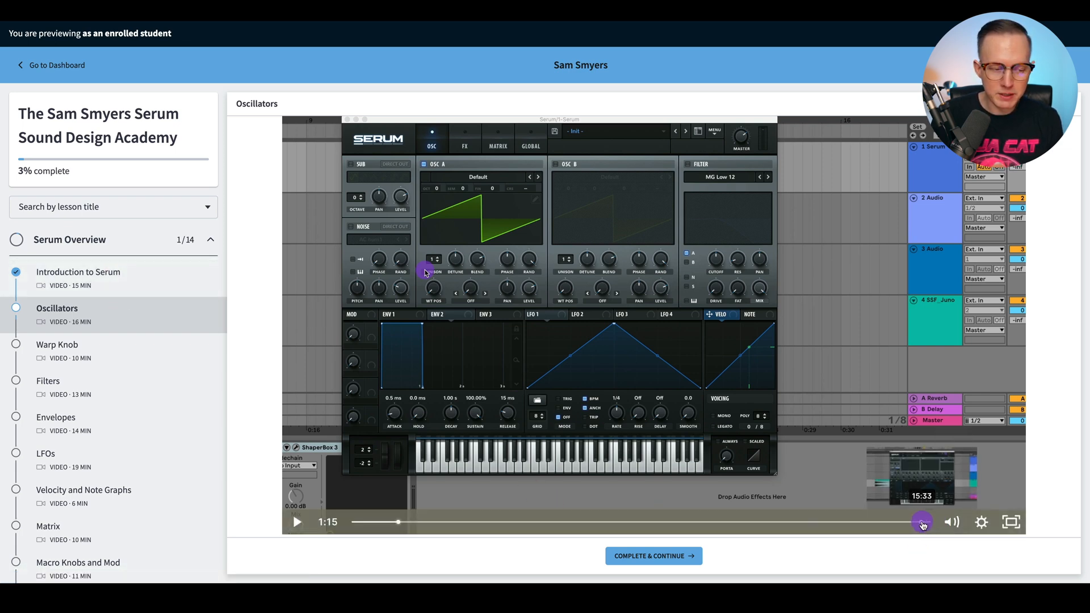
left_click(920, 523)
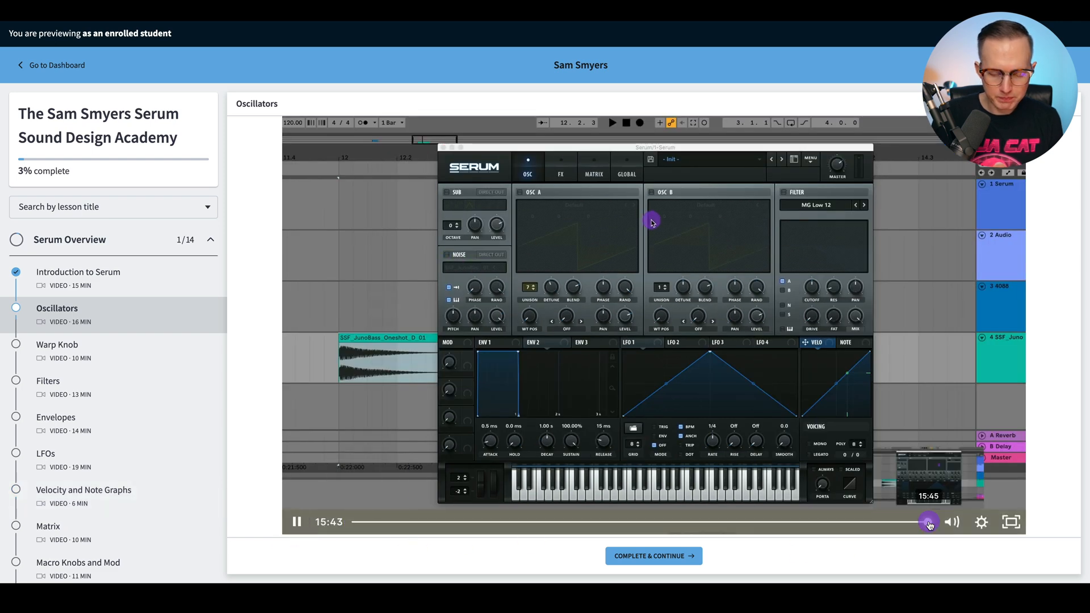
mouse_move(723, 240)
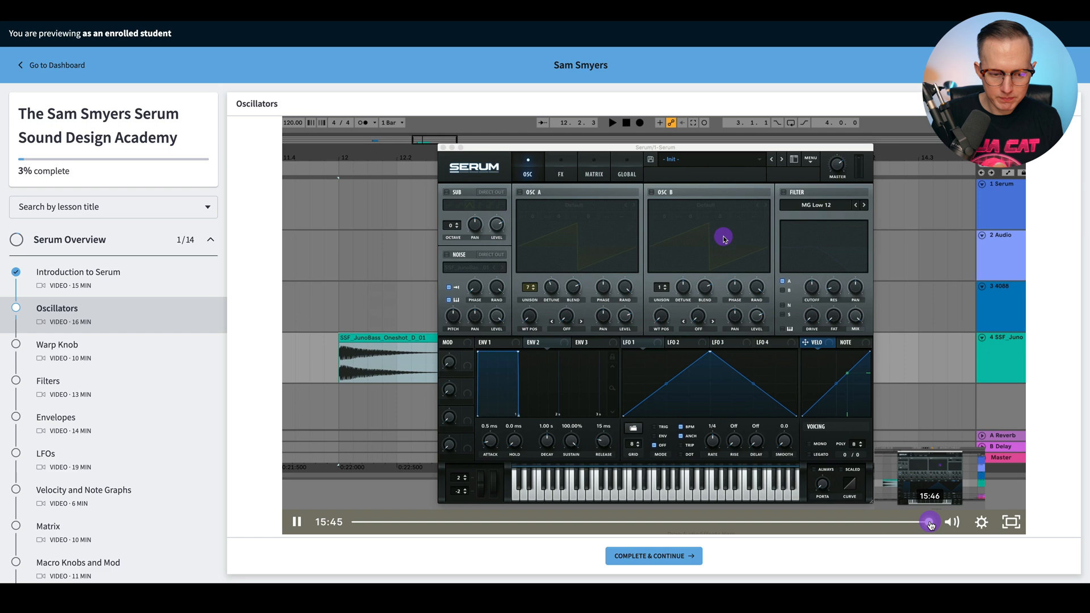
left_click(653, 556)
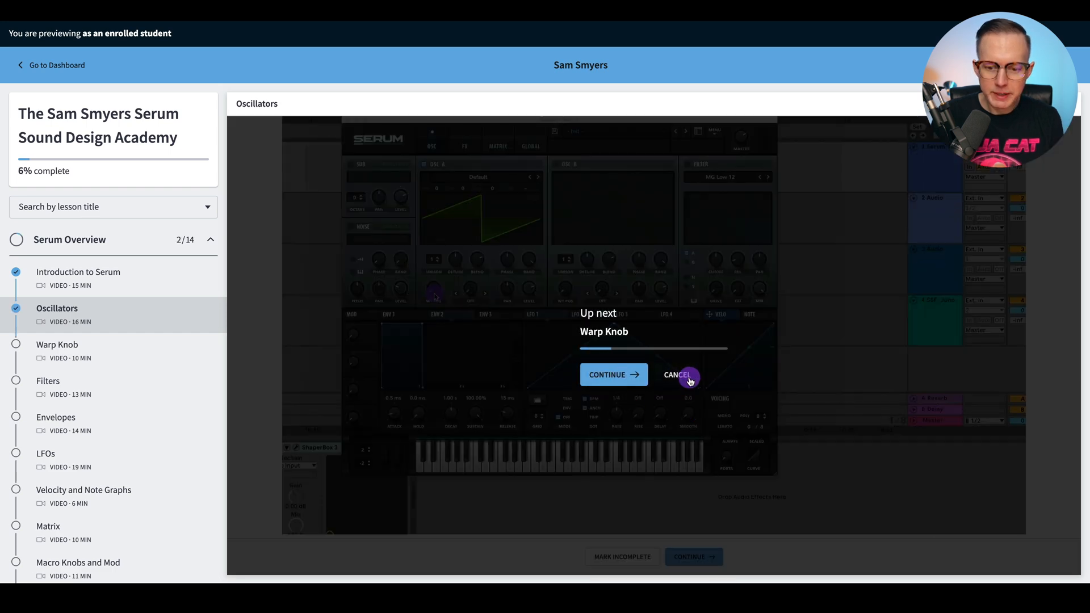
left_click(676, 374)
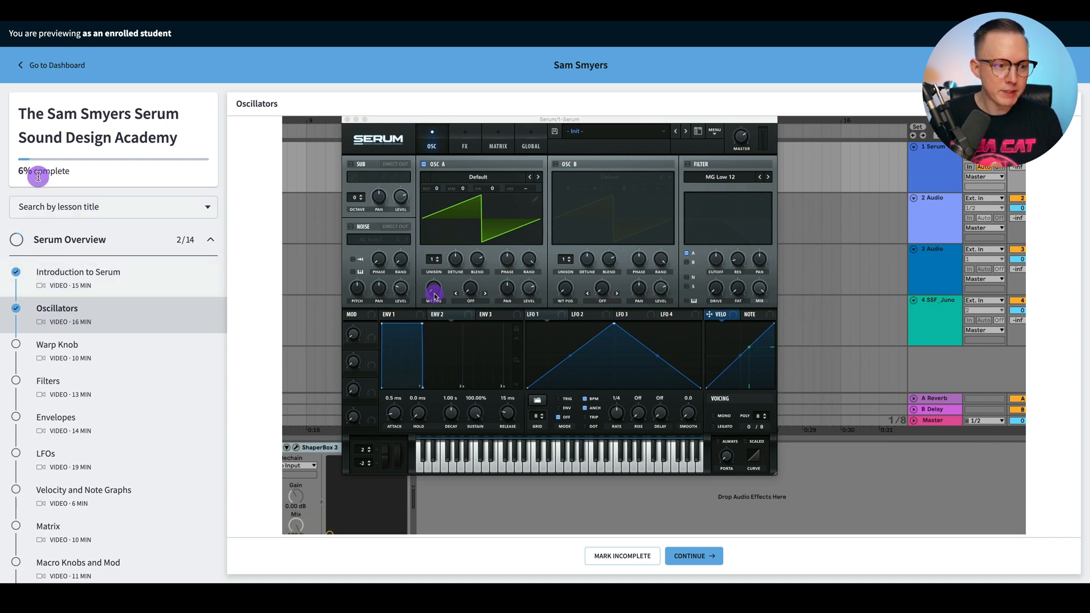
mouse_move(166, 288)
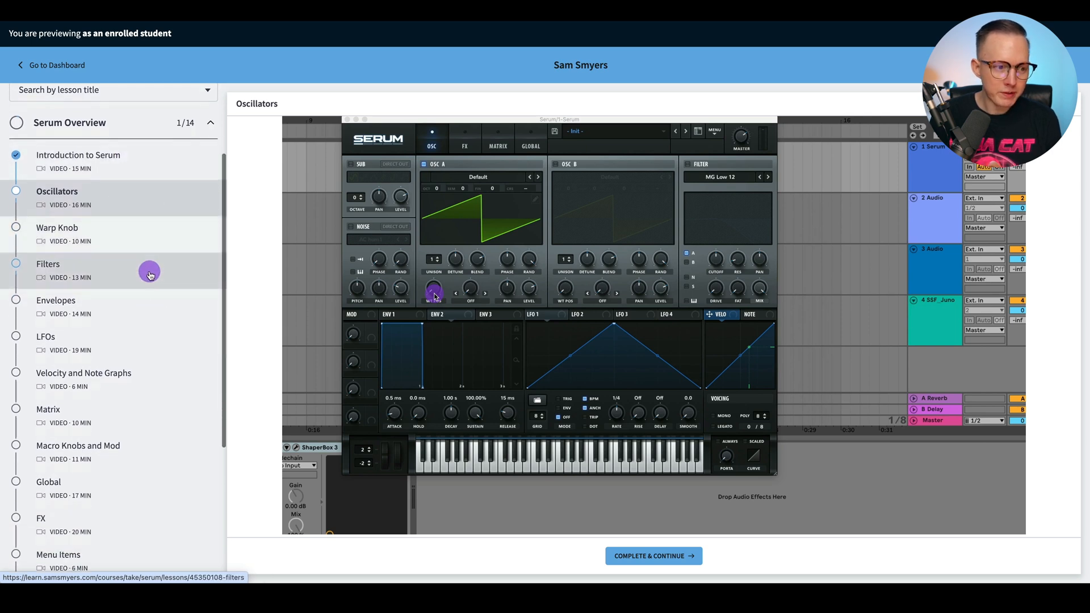
Step: Scroll the sidebar outline down toward the Designing Sounds section
scroll("down", 3)
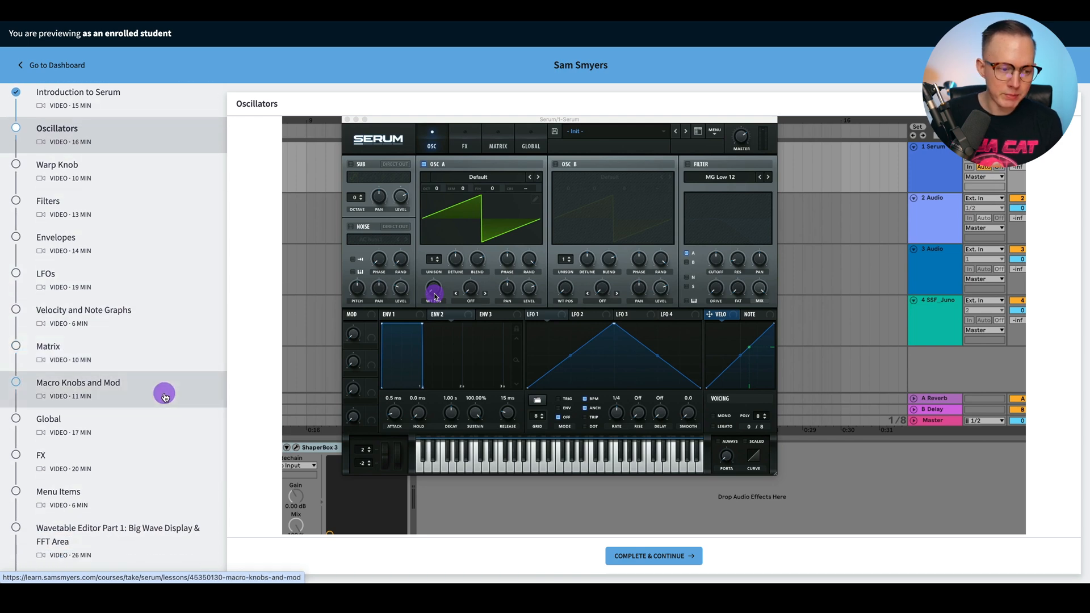
scroll("down", 3)
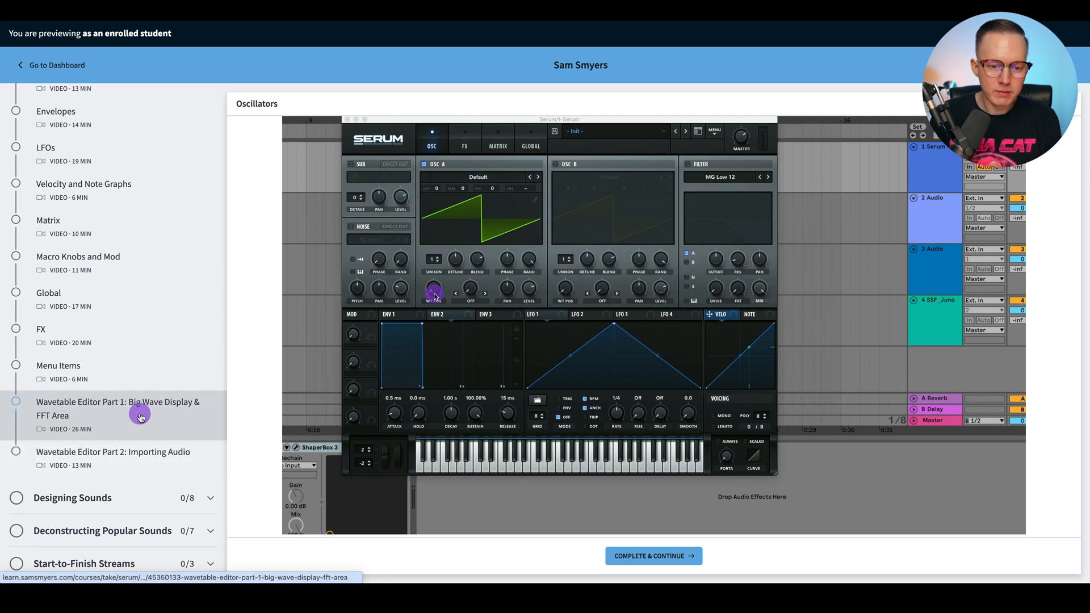
mouse_move(145, 435)
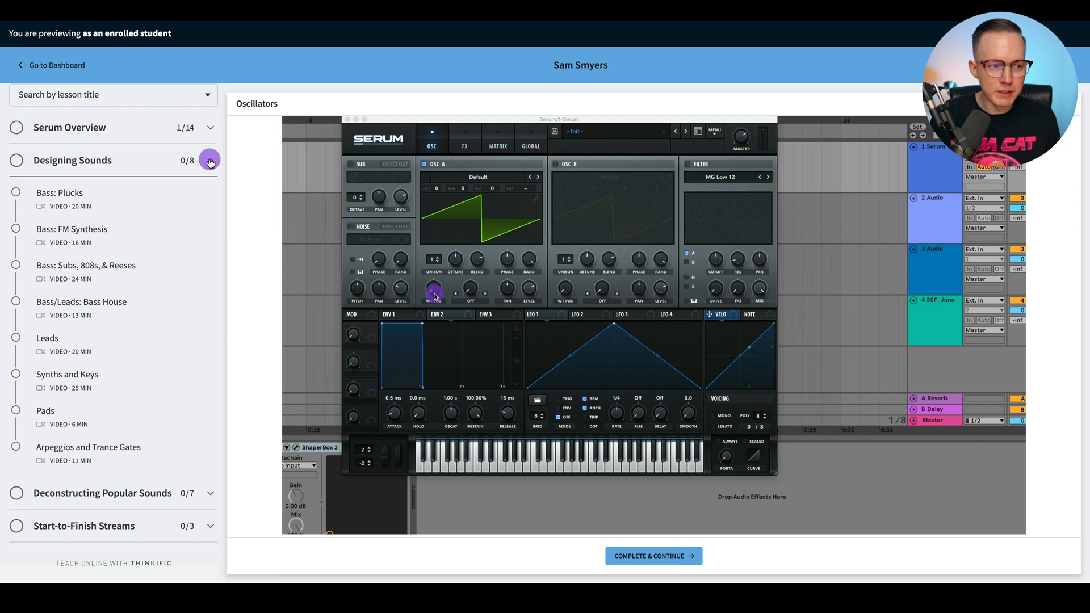
Step: Collapse Designing Sounds and scroll down to expand Deconstructing Popular Sounds' seven lessons
left_click(209, 160)
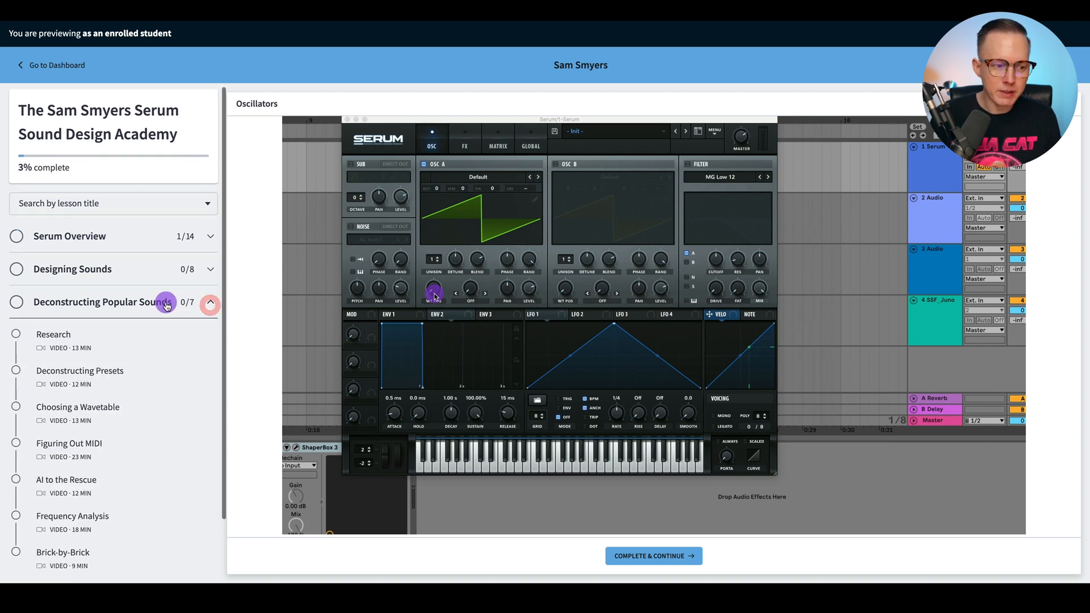
scroll("down", 3)
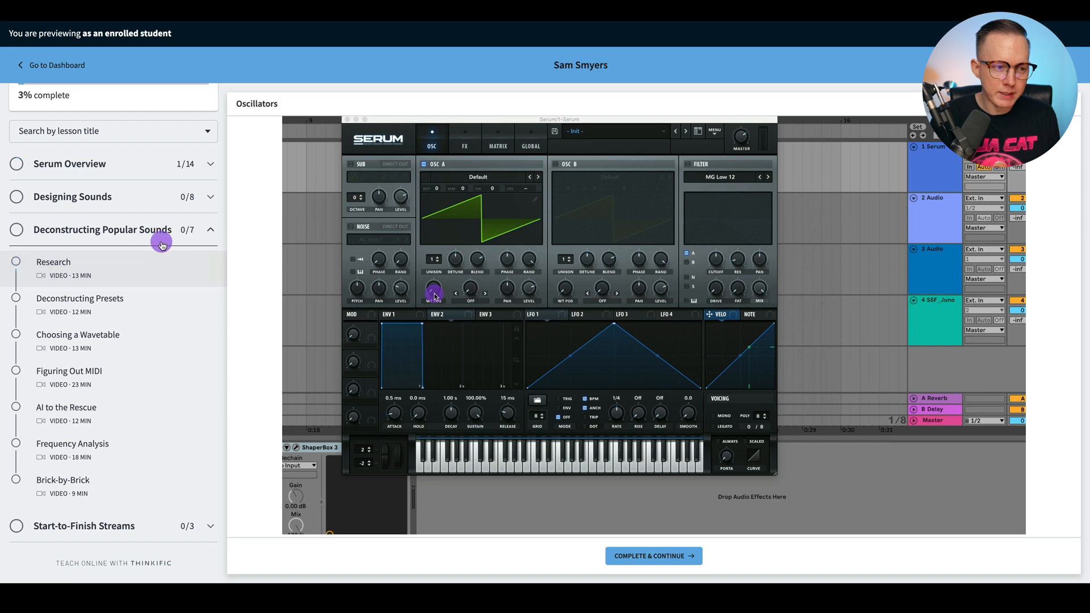
mouse_move(137, 173)
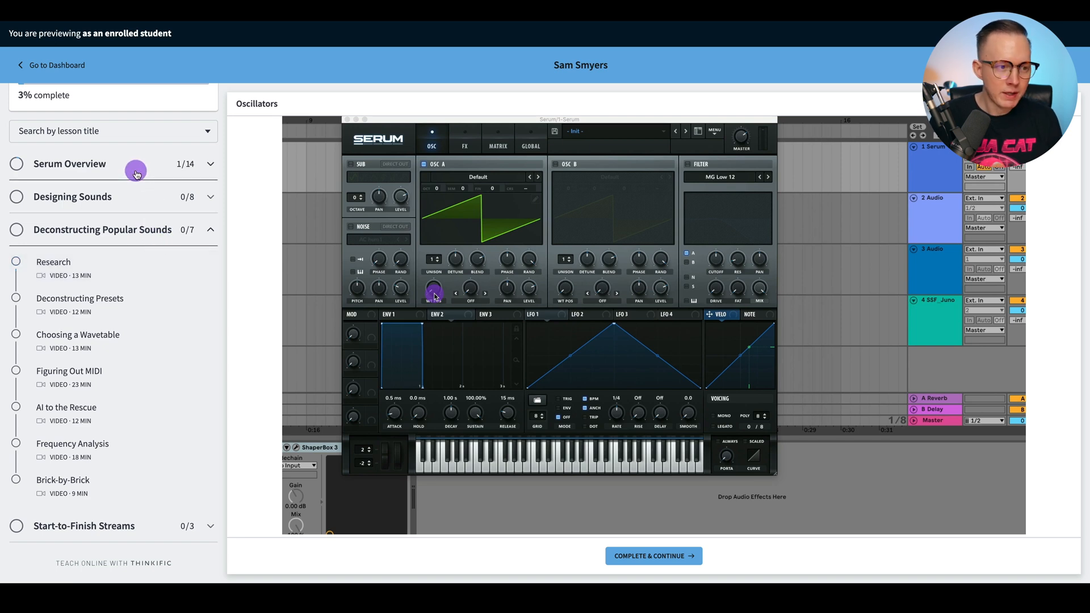
mouse_move(132, 202)
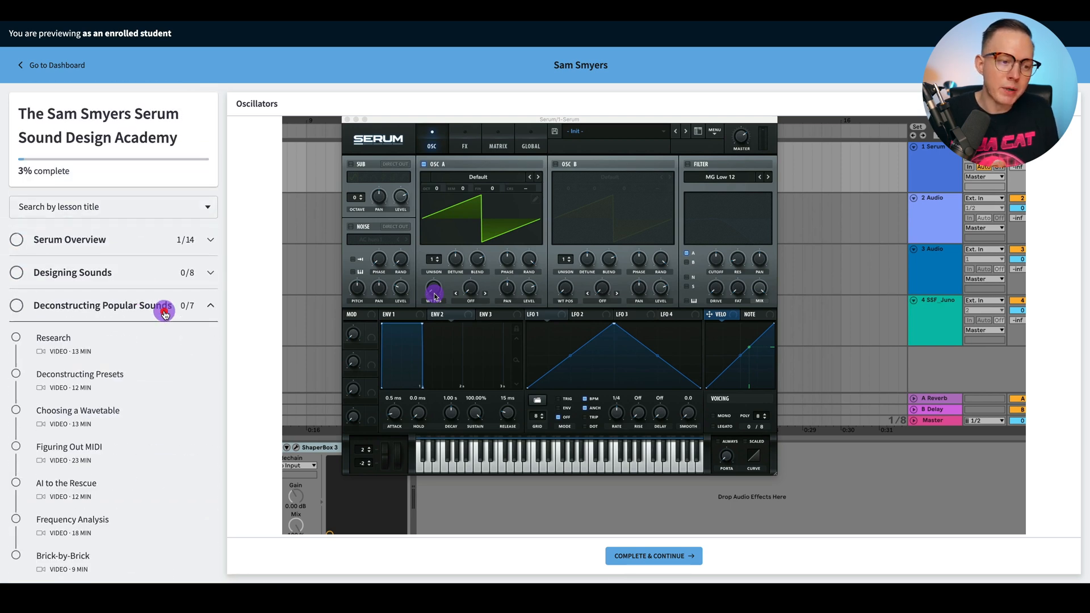
scroll("down", 3)
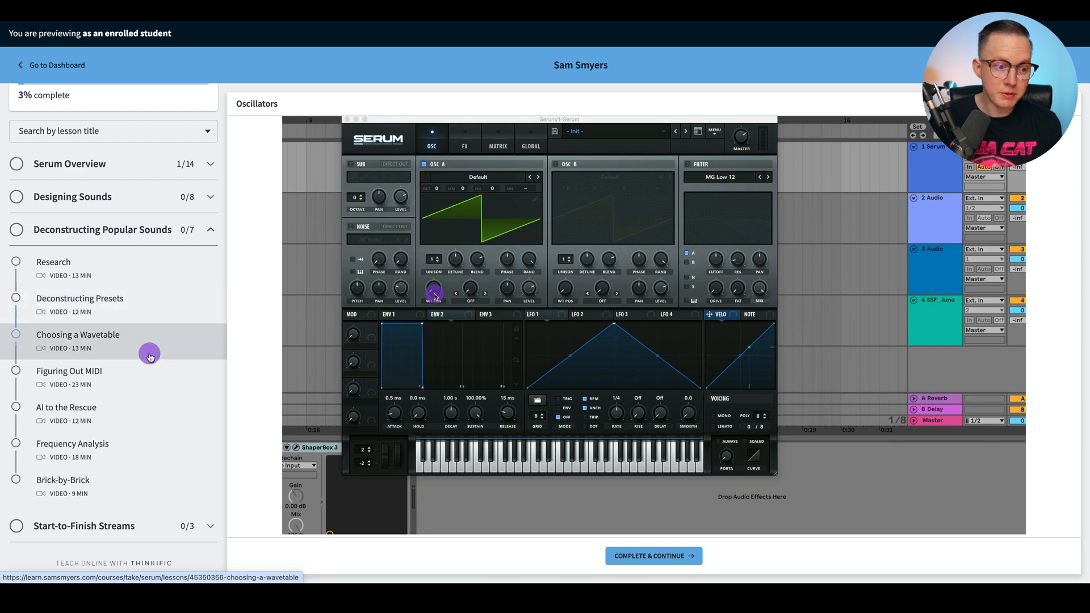
mouse_move(178, 425)
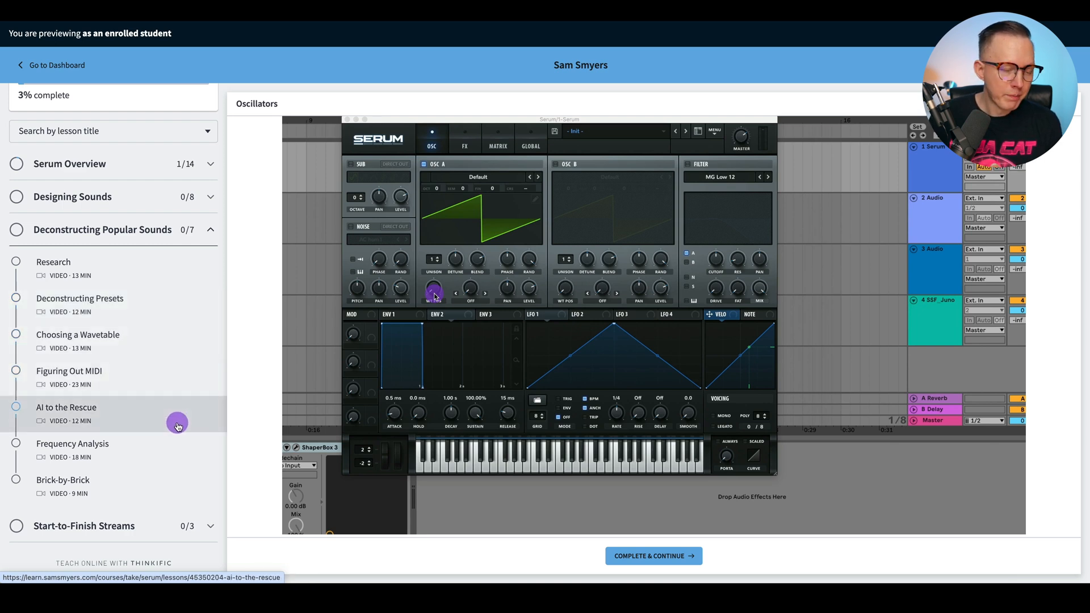
mouse_move(137, 410)
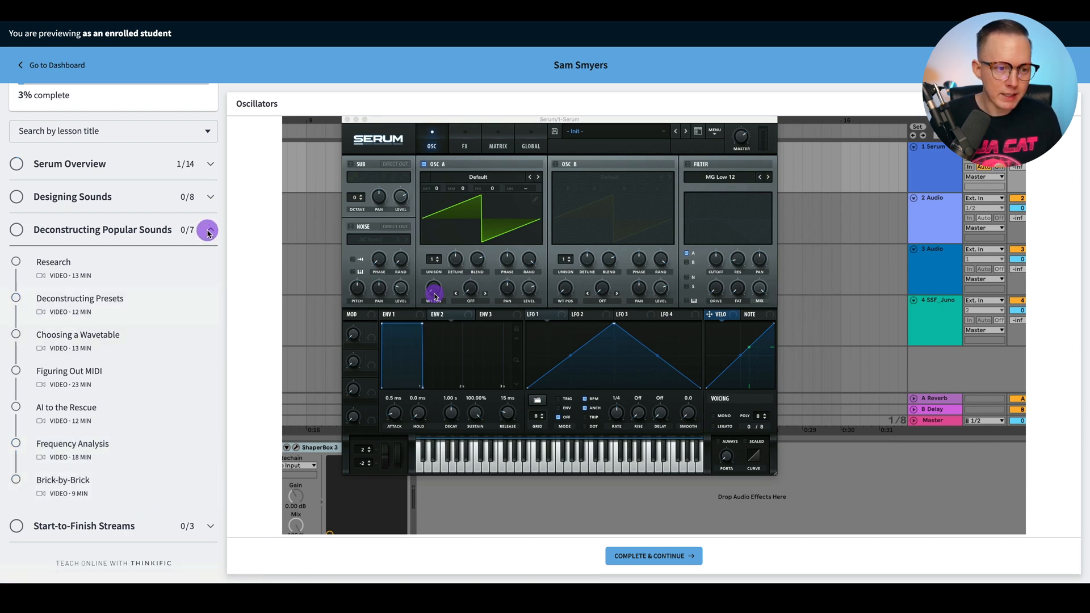
Step: Collapse the Deconstructing Popular Sounds lesson list
left_click(206, 230)
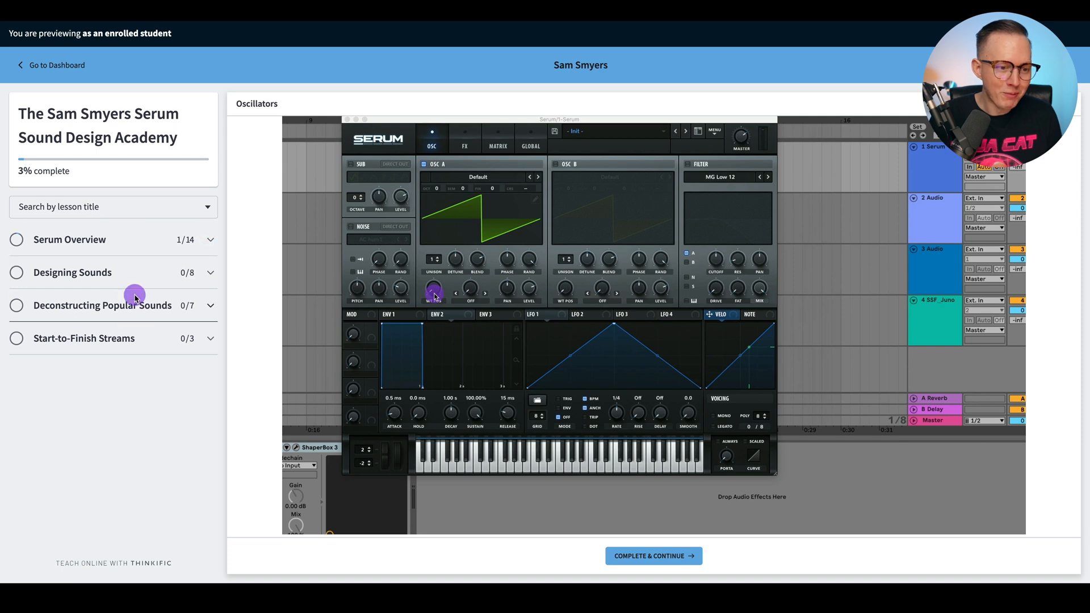
mouse_move(163, 346)
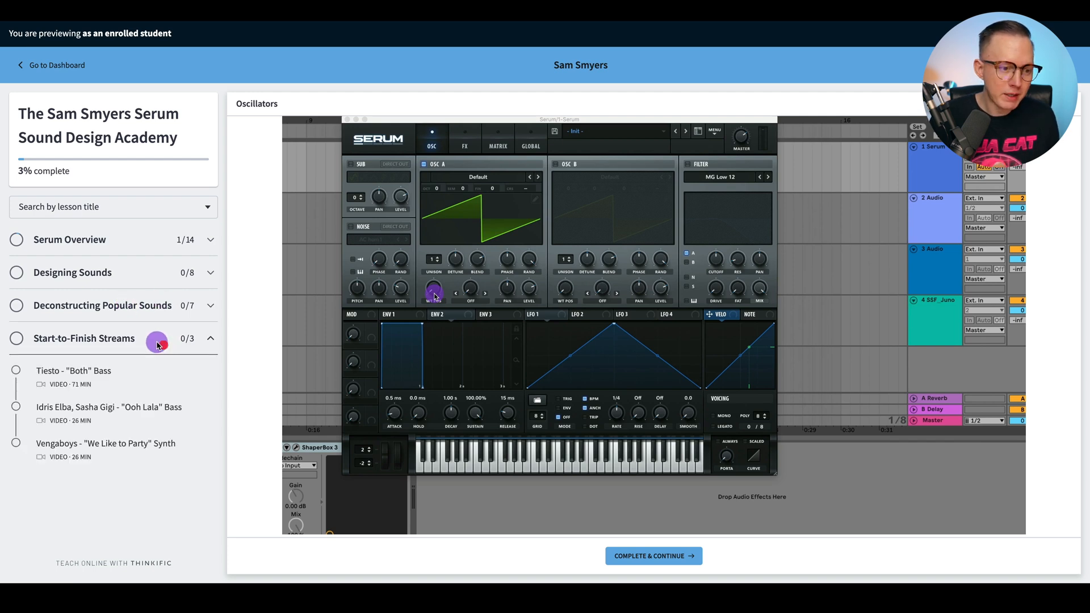
mouse_move(129, 375)
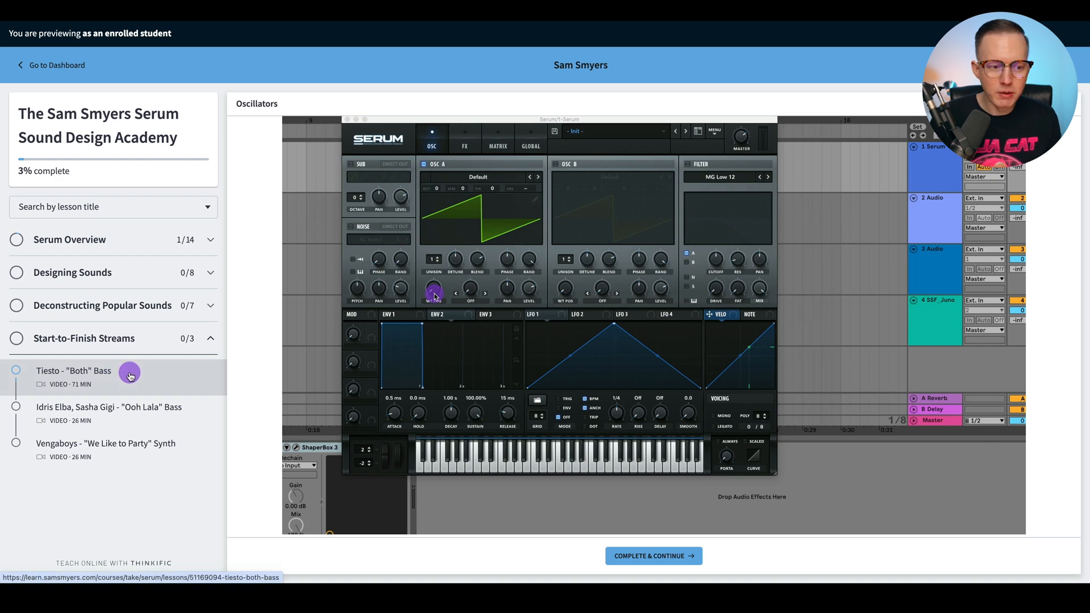